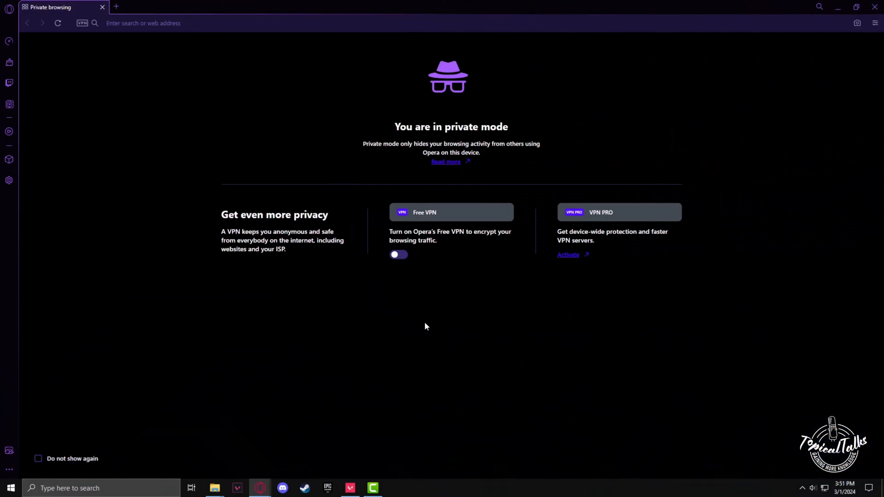
mouse_move(439, 117)
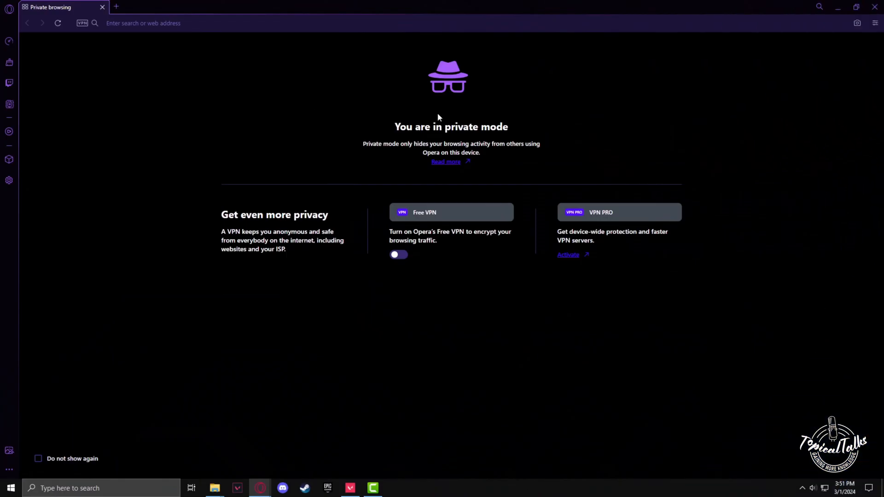
Step: Search the web for "riot support" from the private window's address bar
click(143, 23)
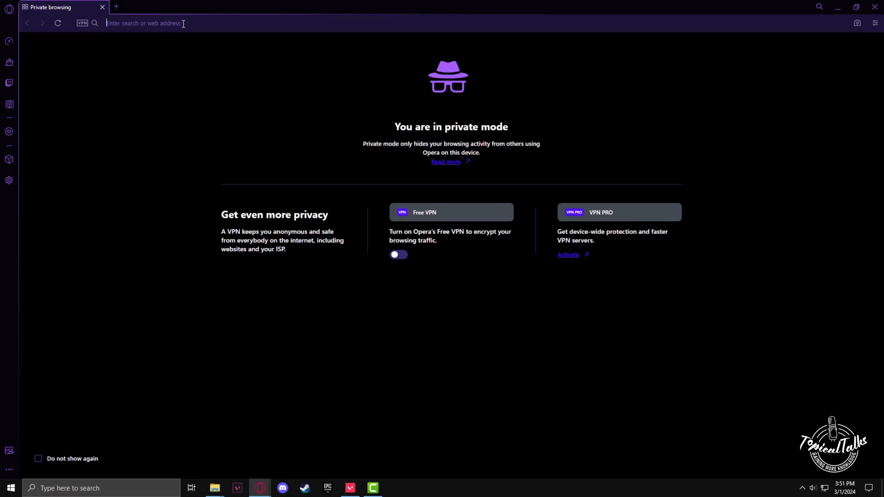
text(riot supp)
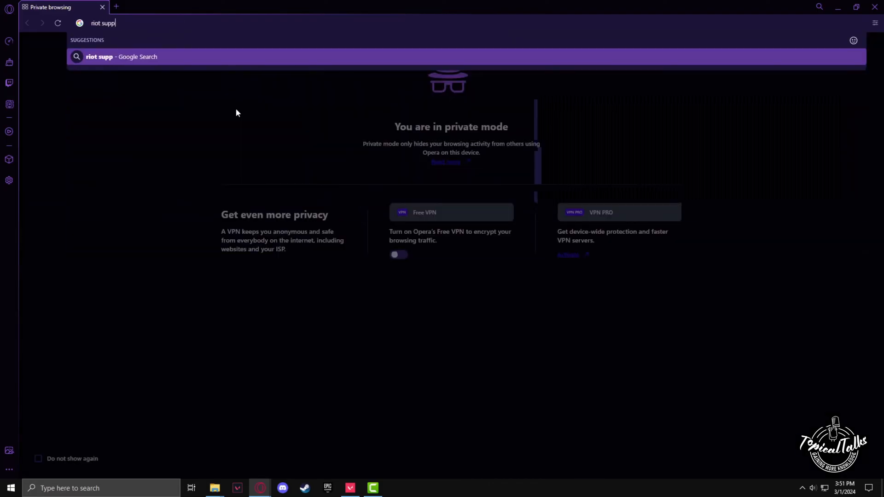
text(ort)
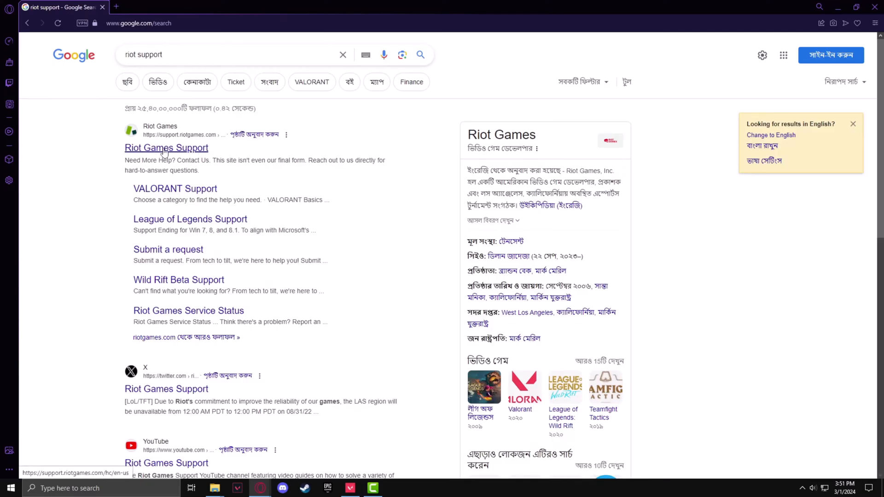
Step: Open the Riot Games Support result and look over the help center homepage
click(167, 147)
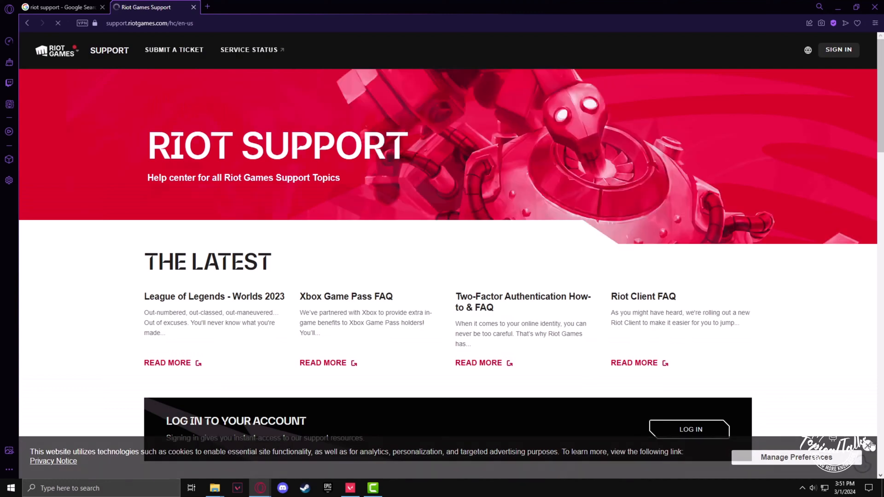
scroll(down, 3)
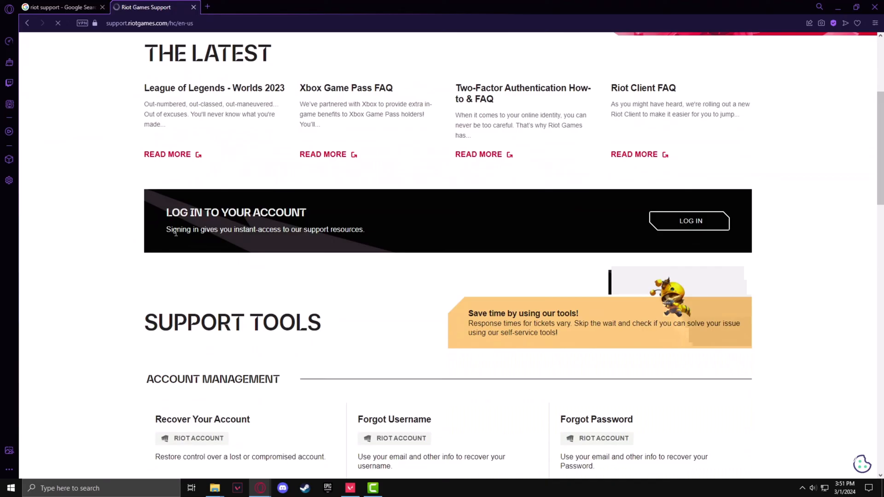
mouse_move(647, 280)
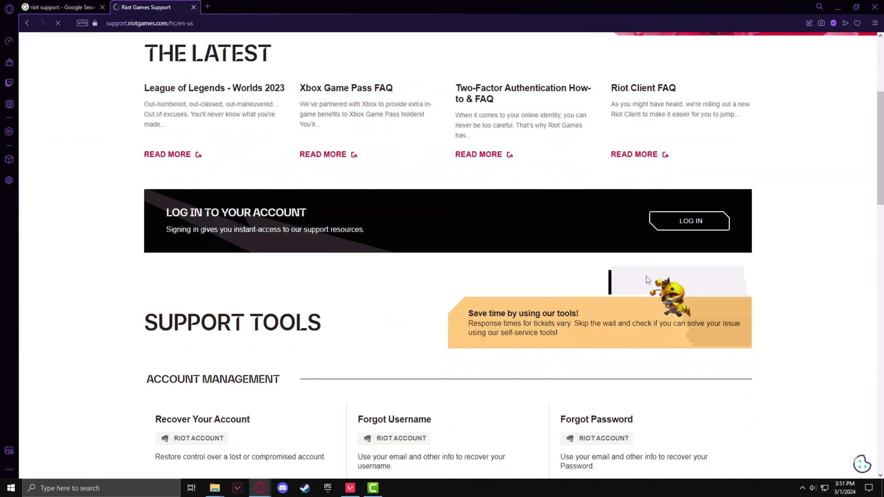
mouse_move(859, 317)
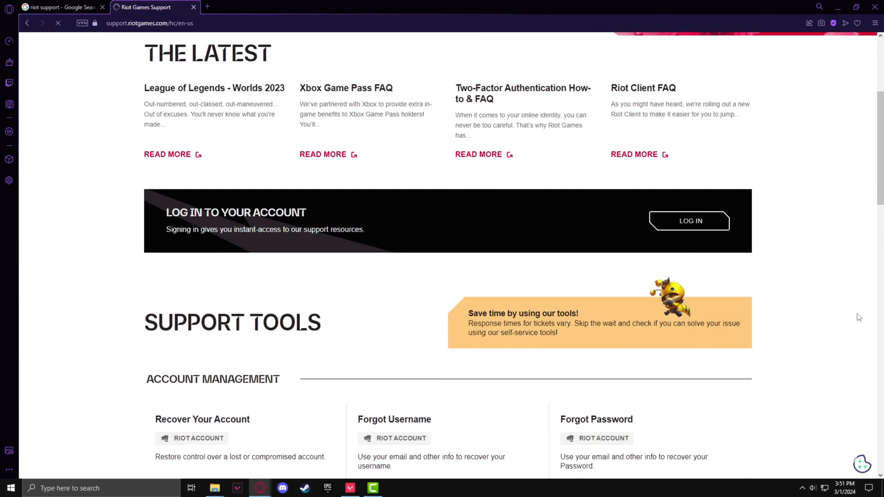
Step: Sign in to the Riot account with username and password from the support site
click(689, 220)
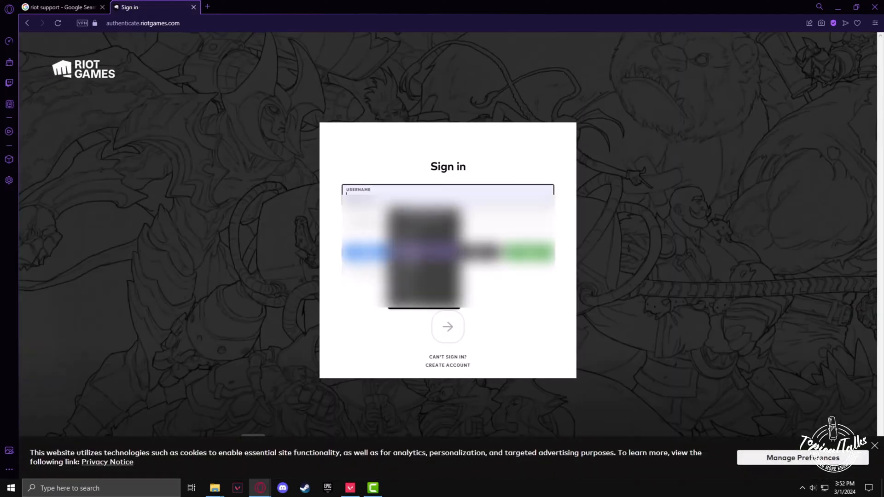
click(447, 197)
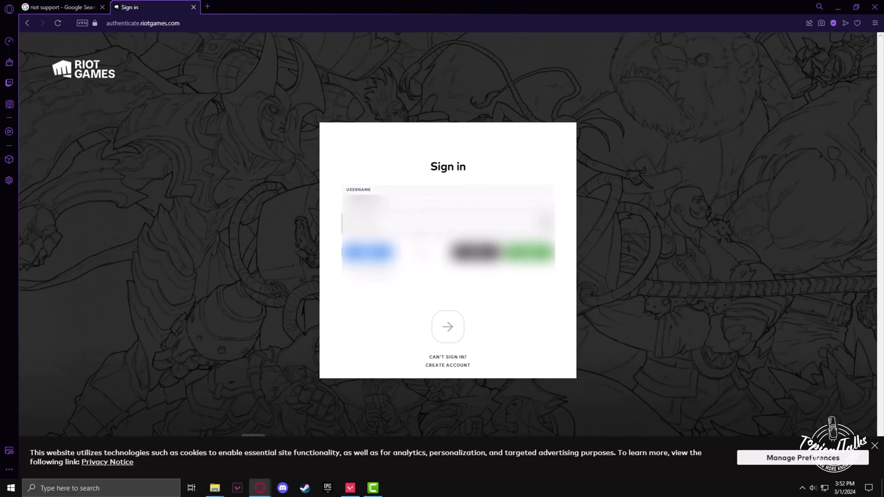
click(447, 327)
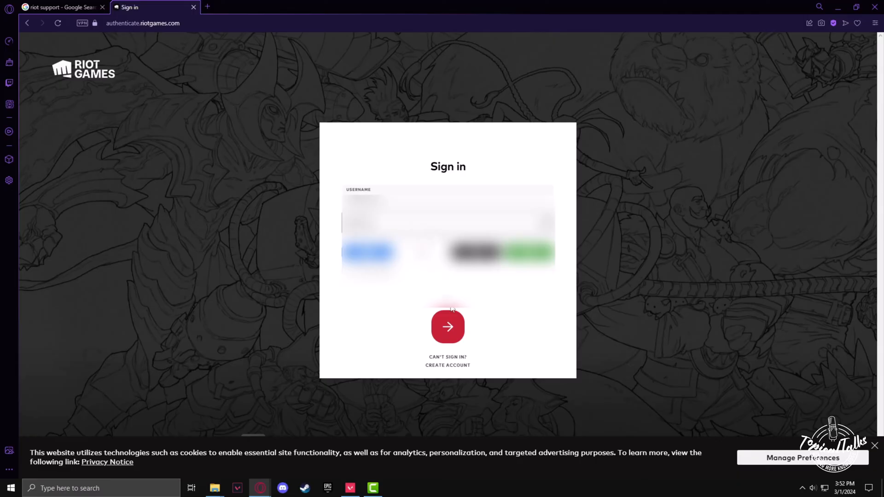
click(447, 326)
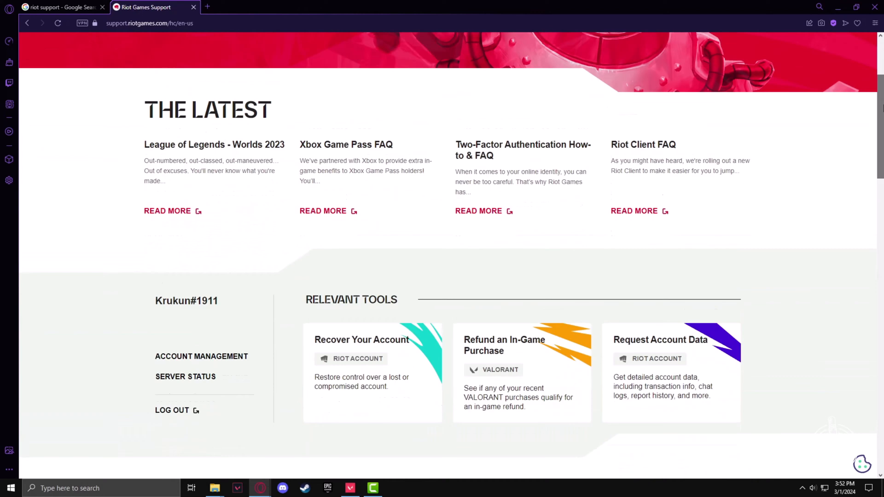
Step: Go through Account Management to the Recover Your Account article and its Automated Recovery Tool
click(202, 355)
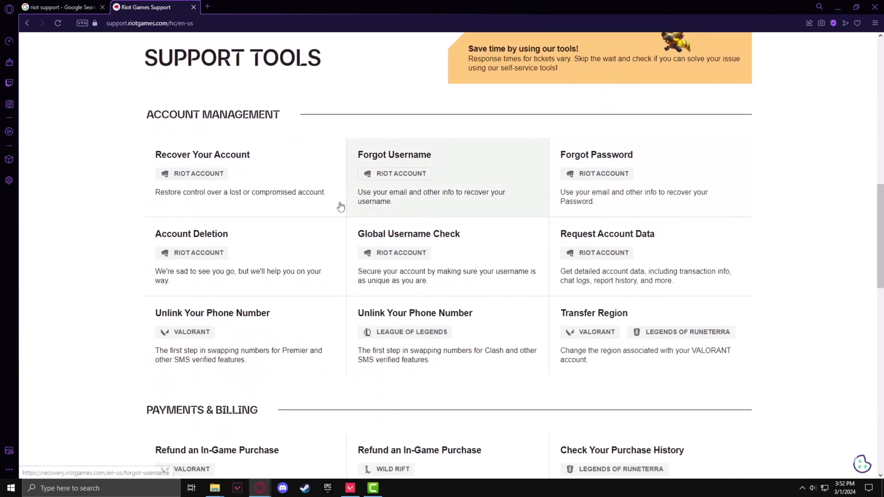
mouse_move(197, 168)
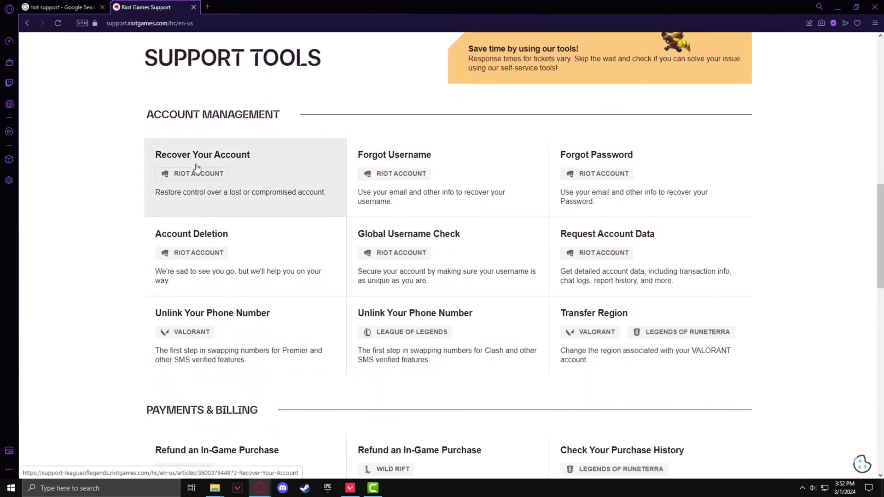
click(202, 155)
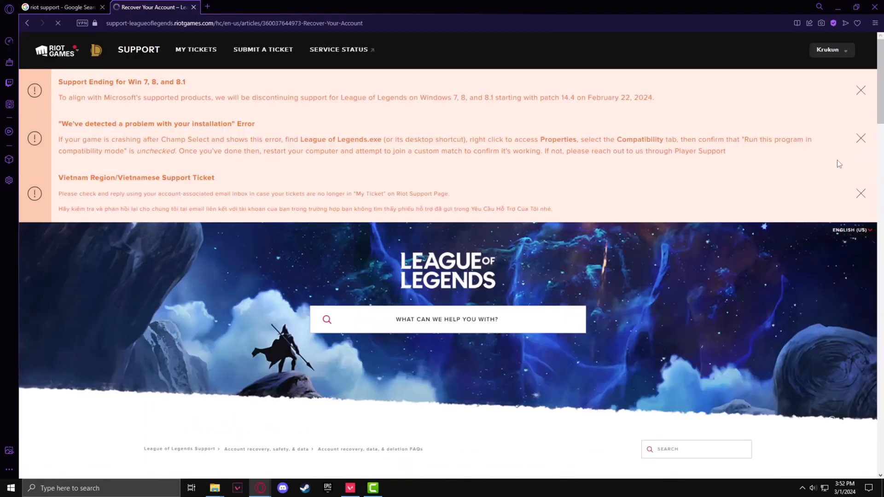
scroll(down, 3)
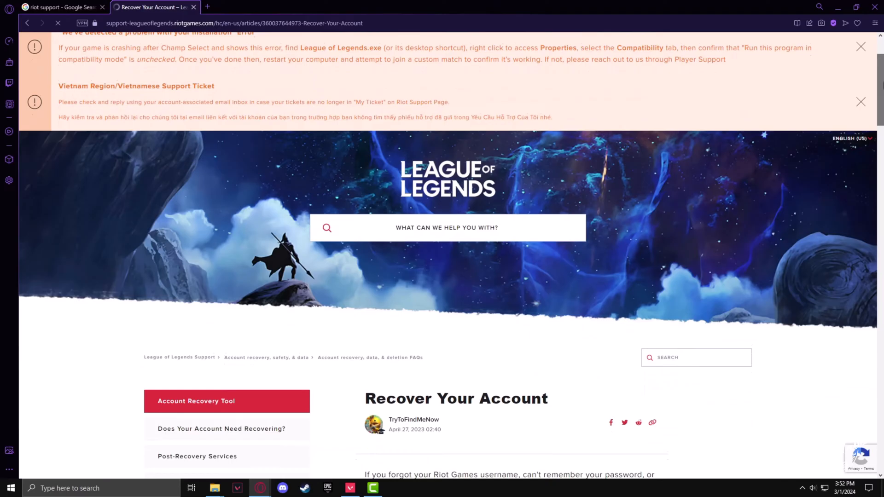
scroll(down, 3)
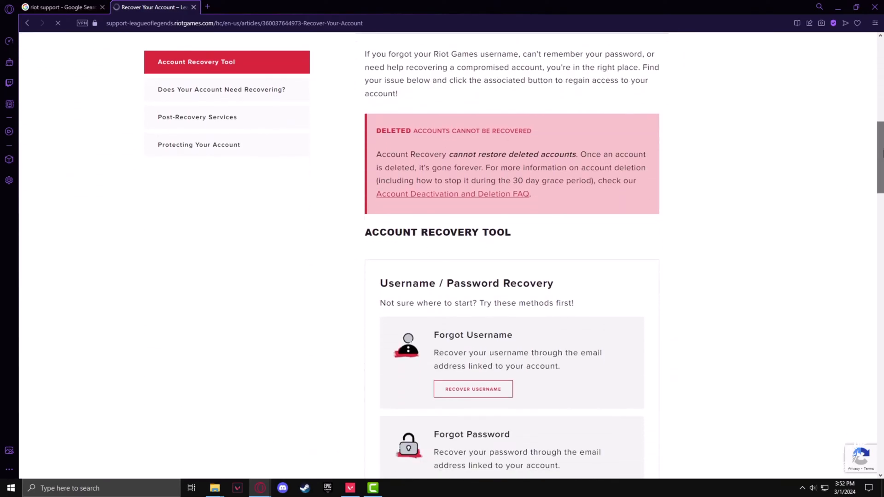
scroll(up, 3)
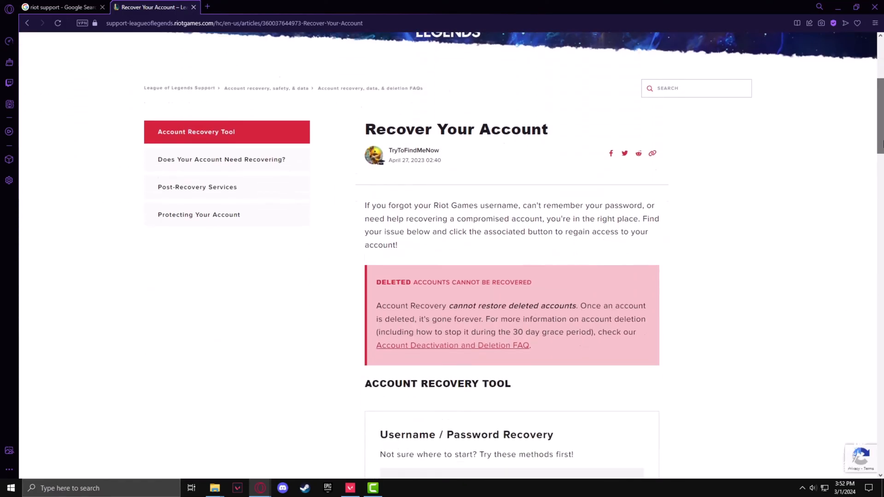
scroll(down, 3)
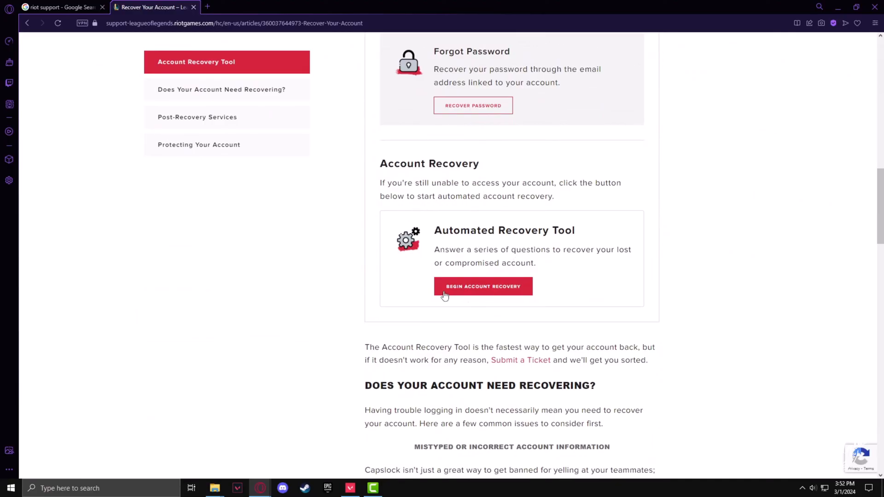
Step: Begin account recovery, reaching the Step 1 of 3 Player Information form
click(482, 287)
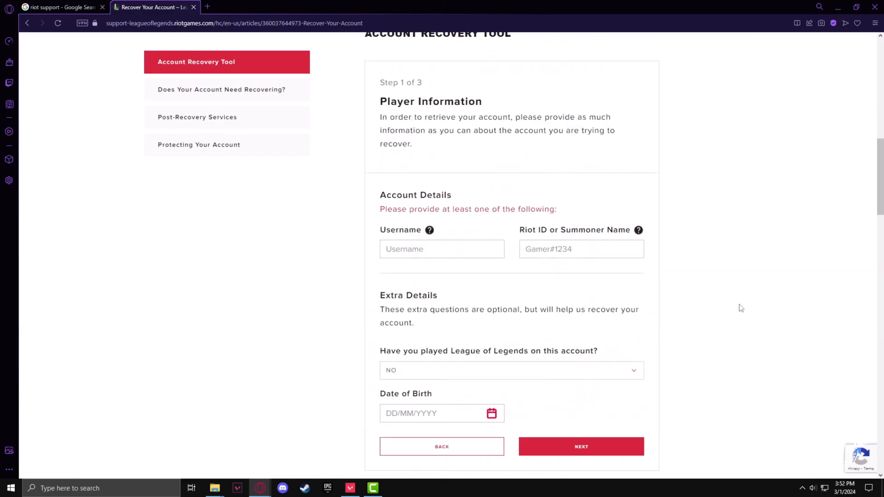
scroll(down, 3)
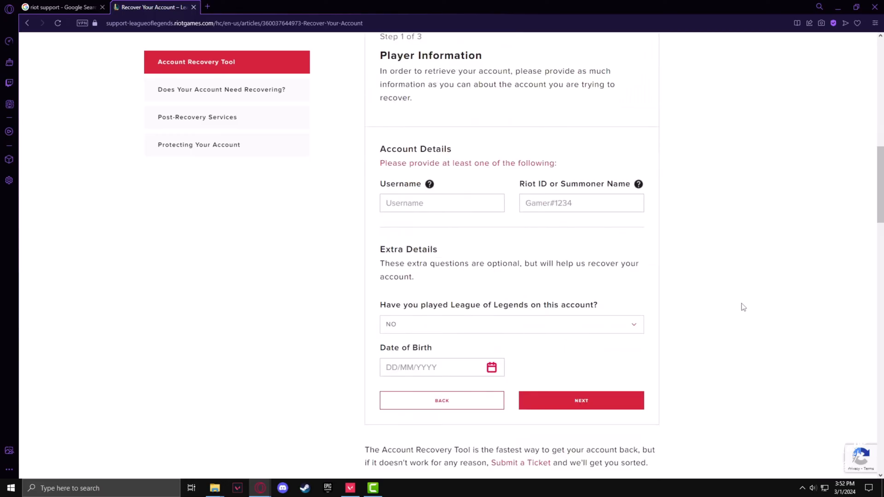
mouse_move(506, 185)
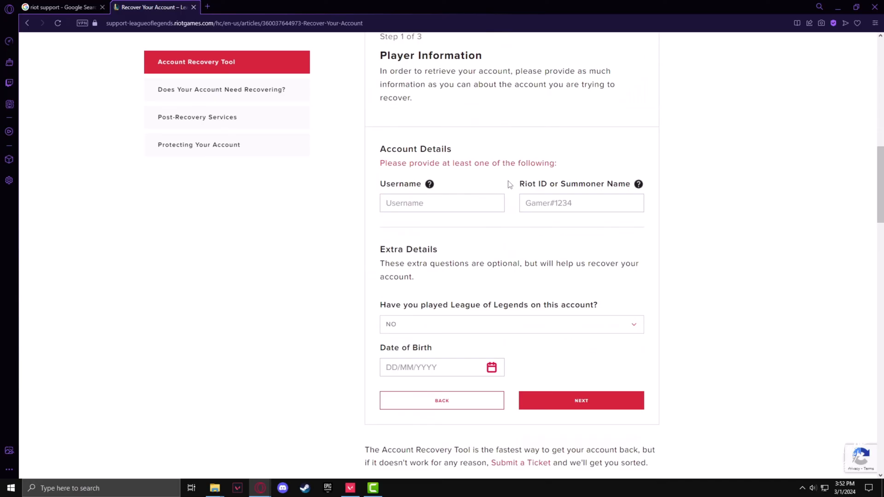
mouse_move(412, 161)
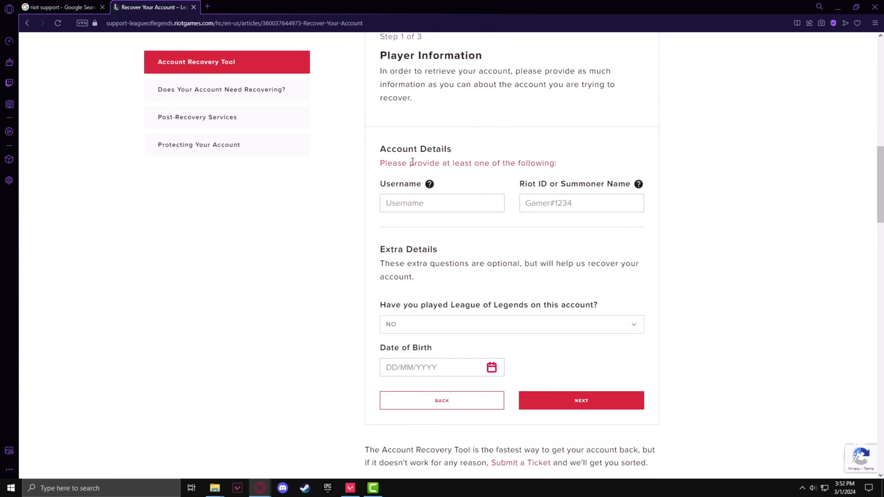
mouse_move(556, 217)
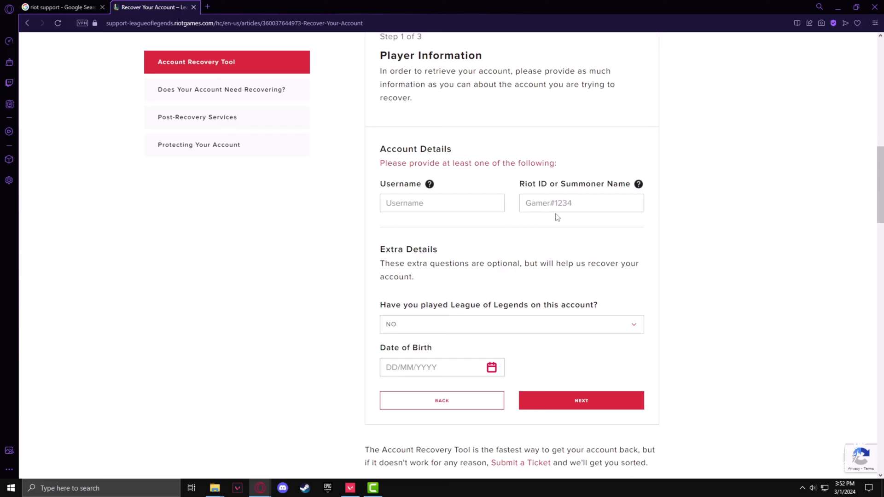
mouse_move(692, 267)
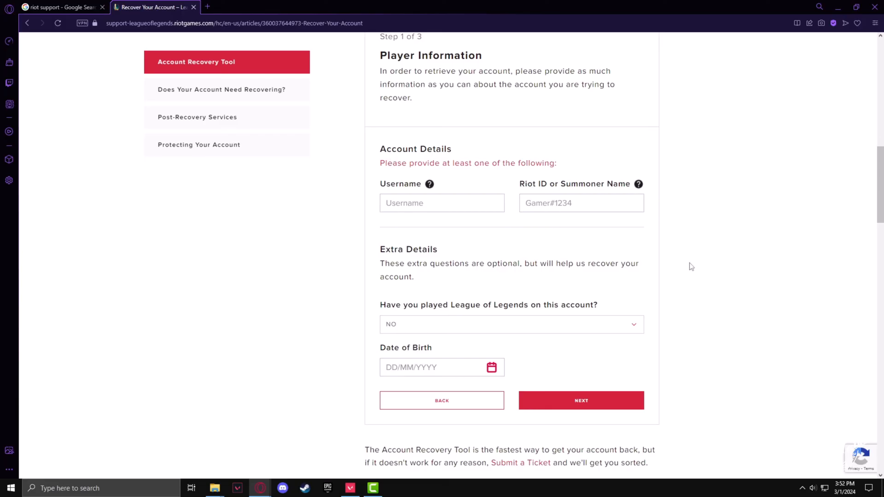
mouse_move(671, 256)
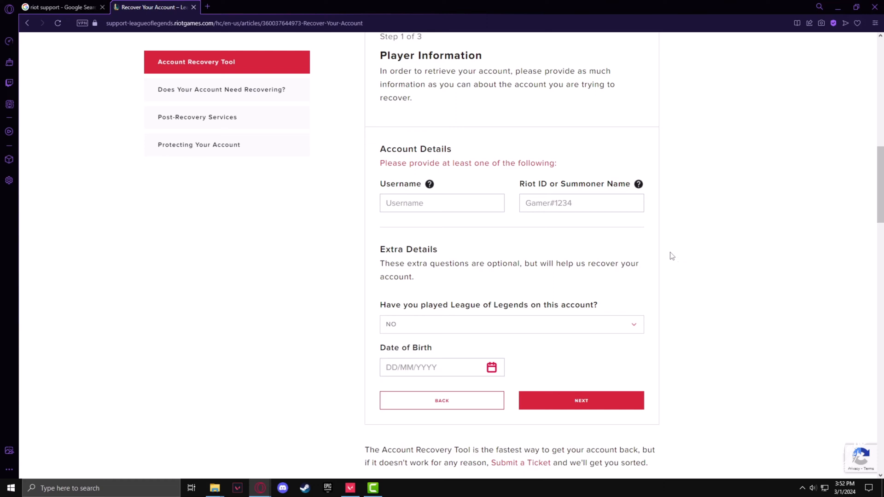
Step: Fill in the player name details ending in 666 on Step 1 of the recovery form
text(ea)
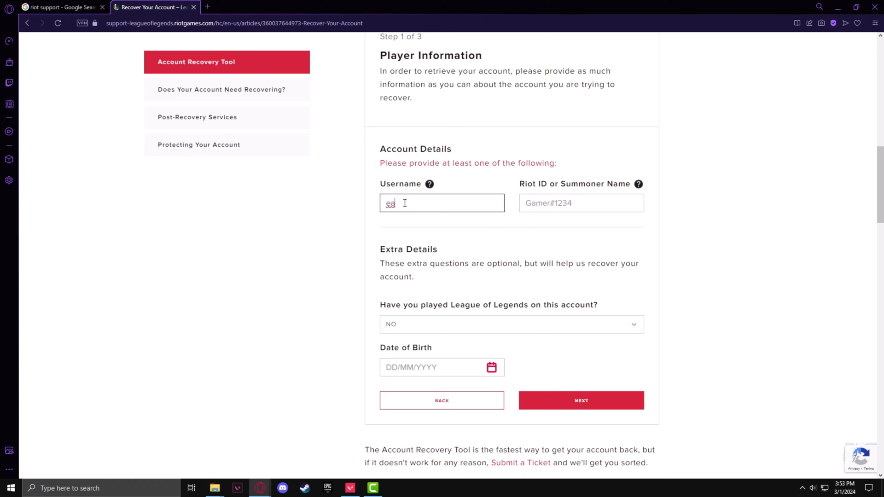
text(th)
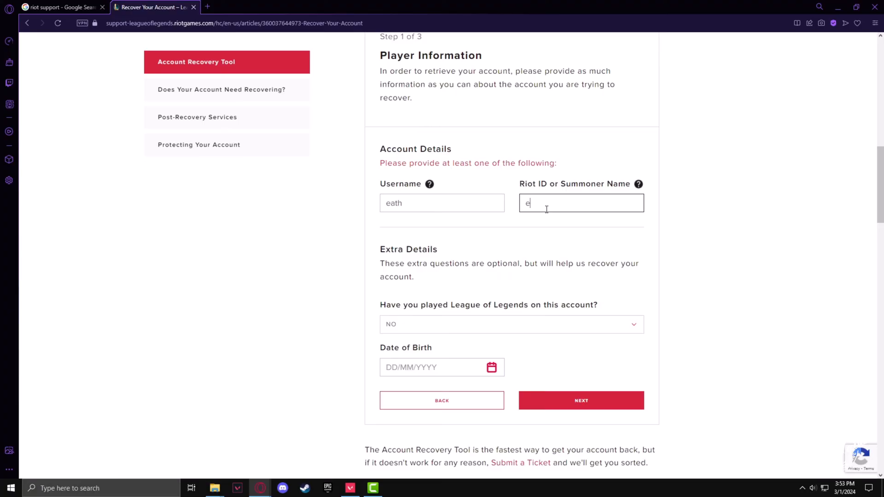
text(a)
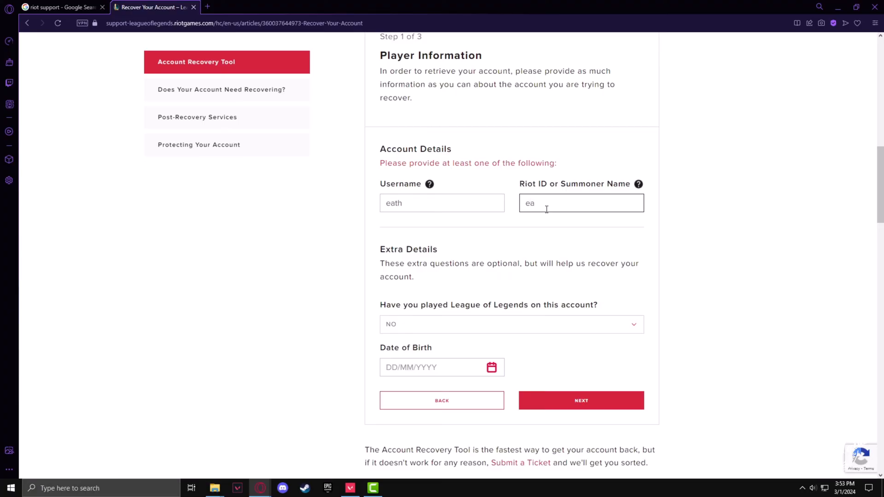
text(th)
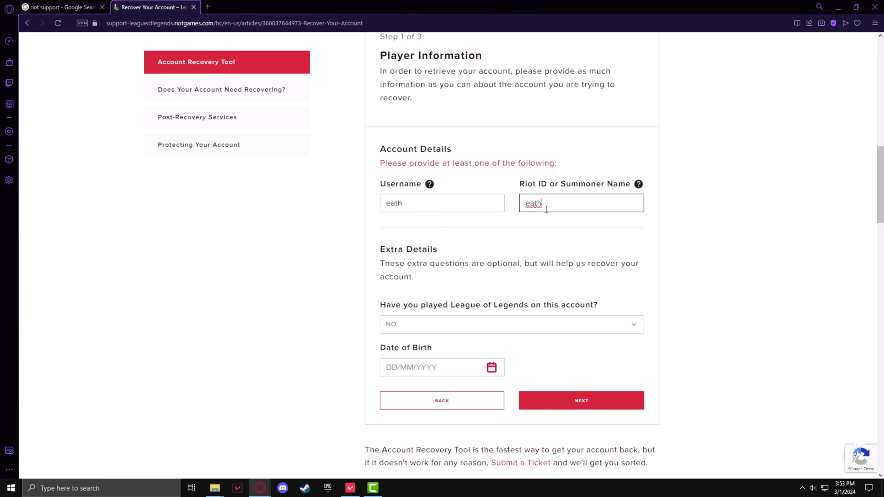
text(666)
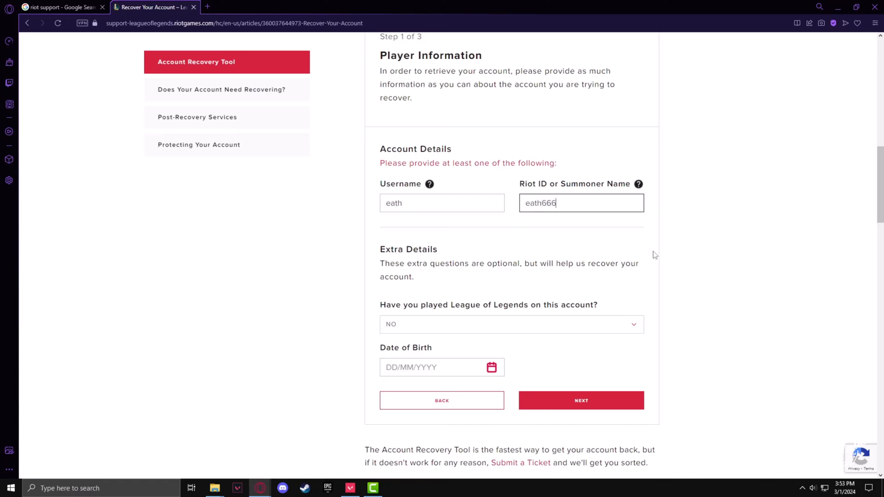
scroll(down, 3)
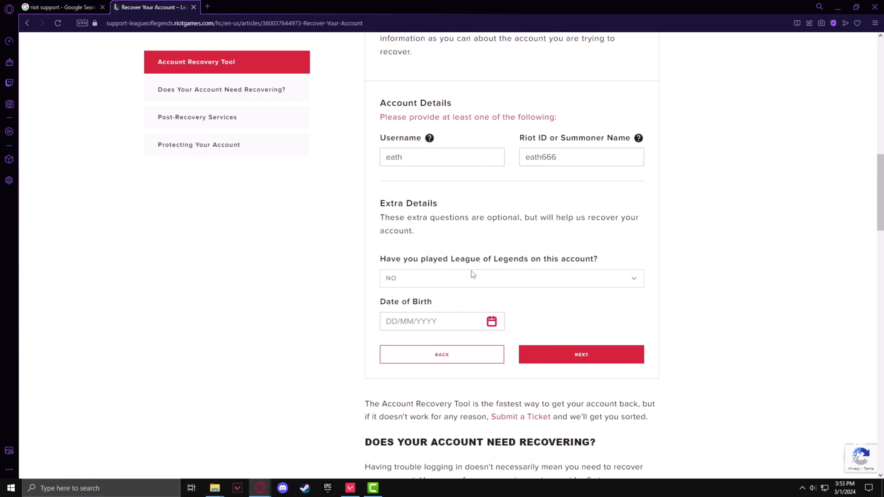
mouse_move(403, 279)
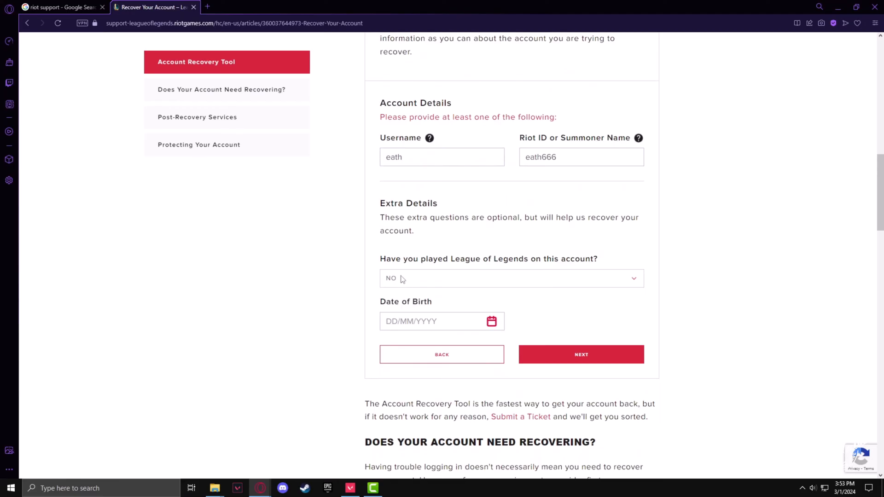
Step: Enter the date of birth 01/01/2001 in the Step 1 form
click(440, 321)
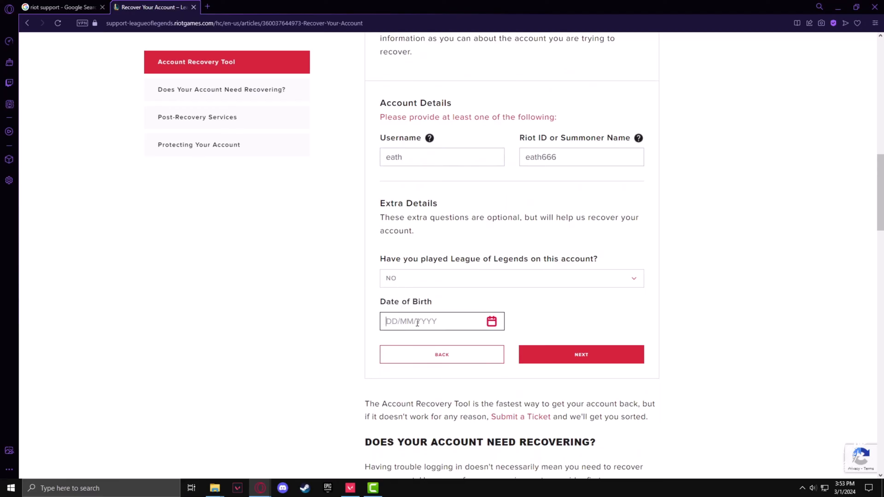
text(01/01/20)
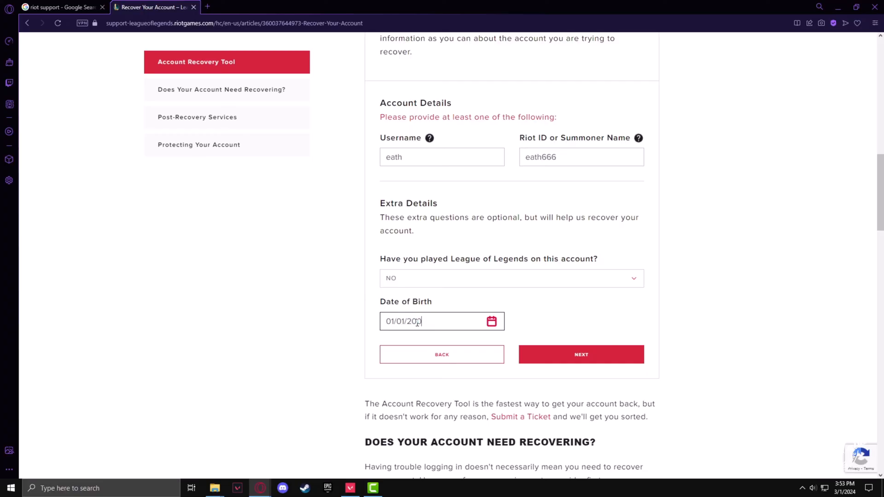
text(01)
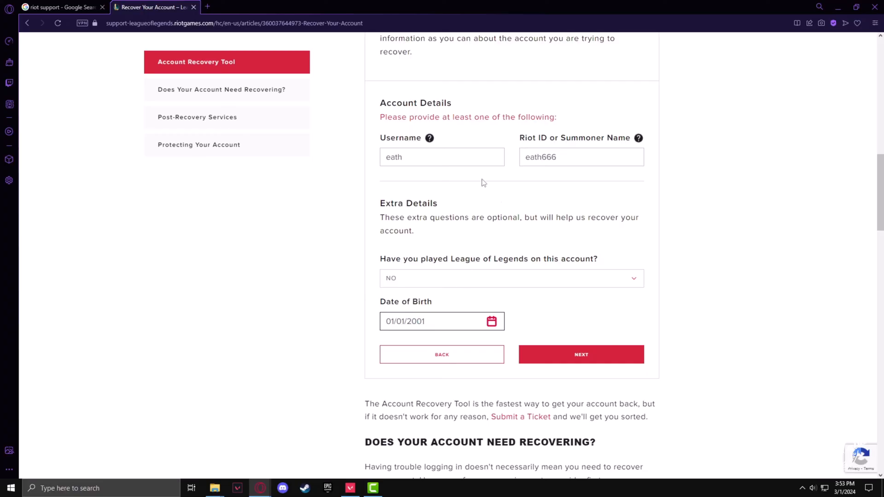
scroll(down, 3)
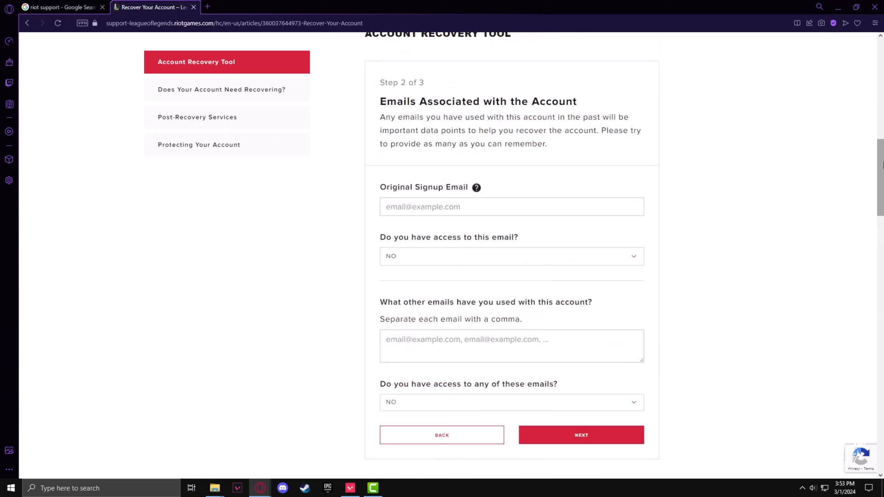
scroll(down, 3)
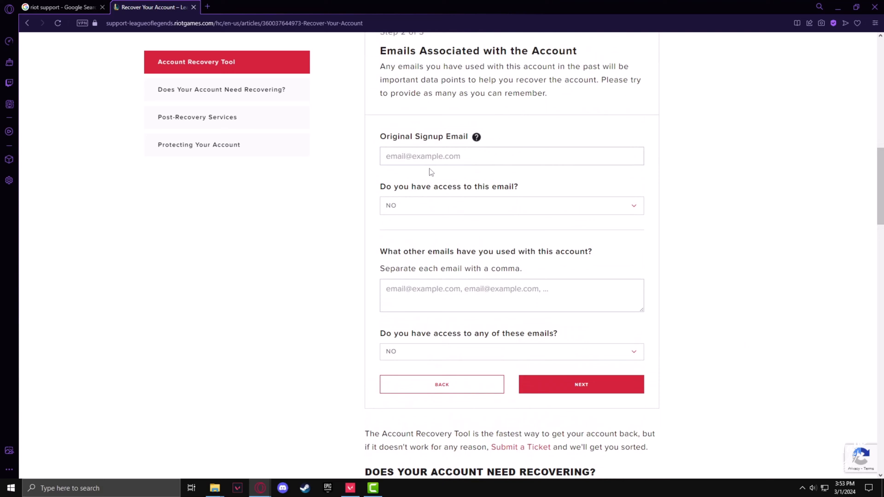
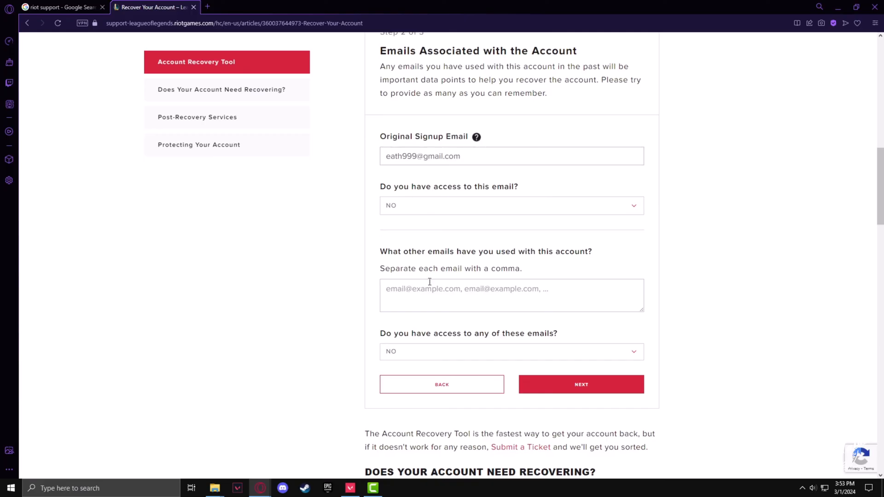
mouse_move(344, 298)
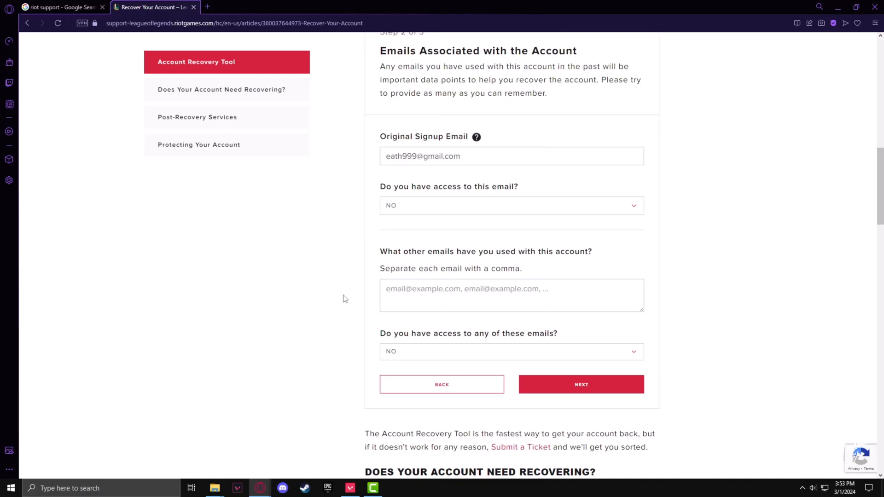
mouse_move(383, 346)
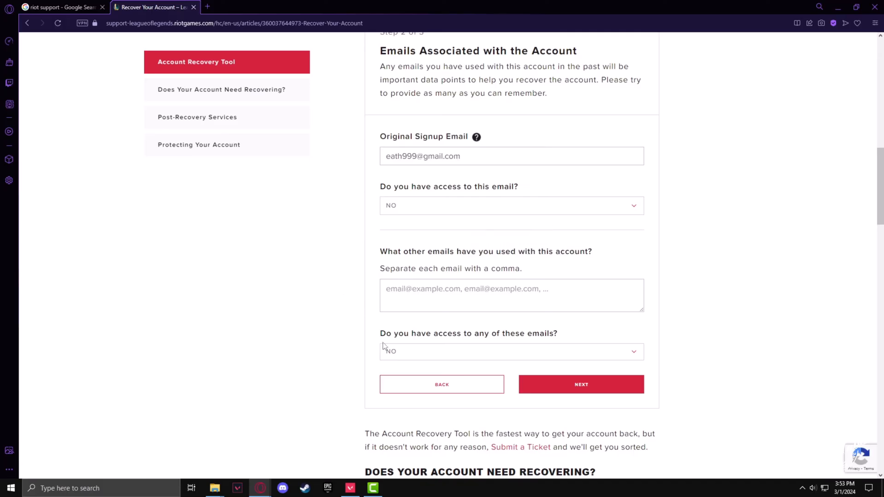
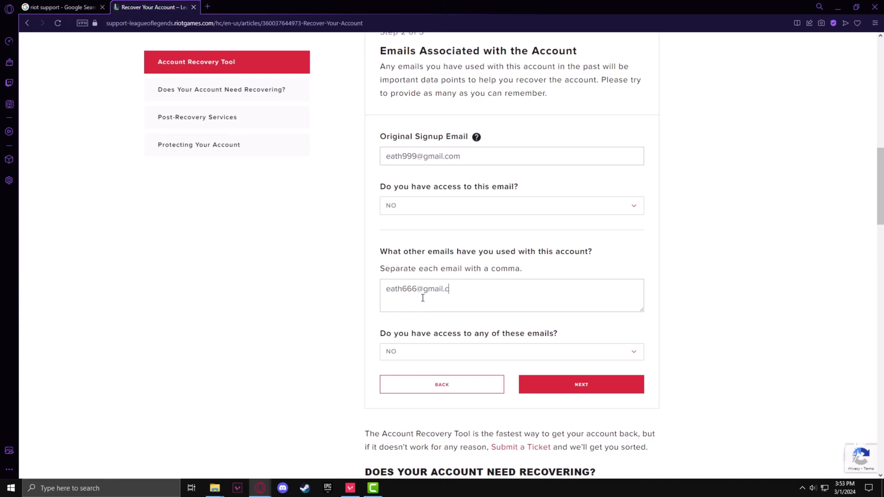
click(510, 350)
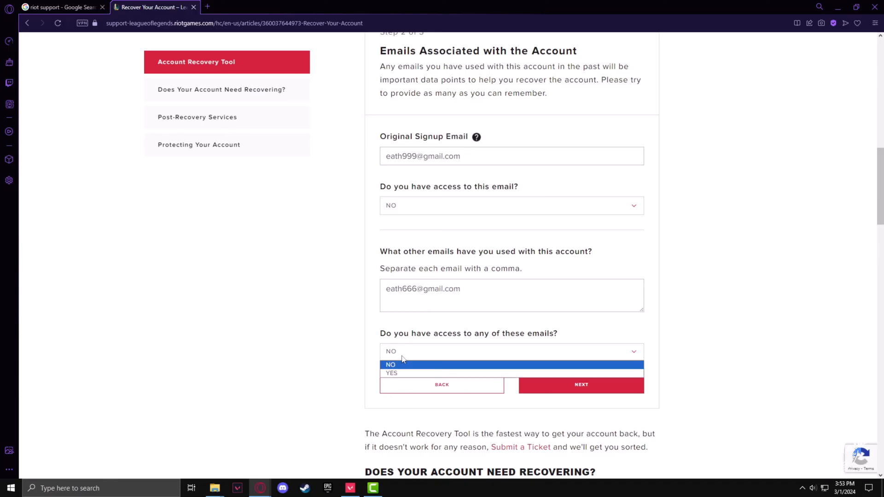
click(390, 364)
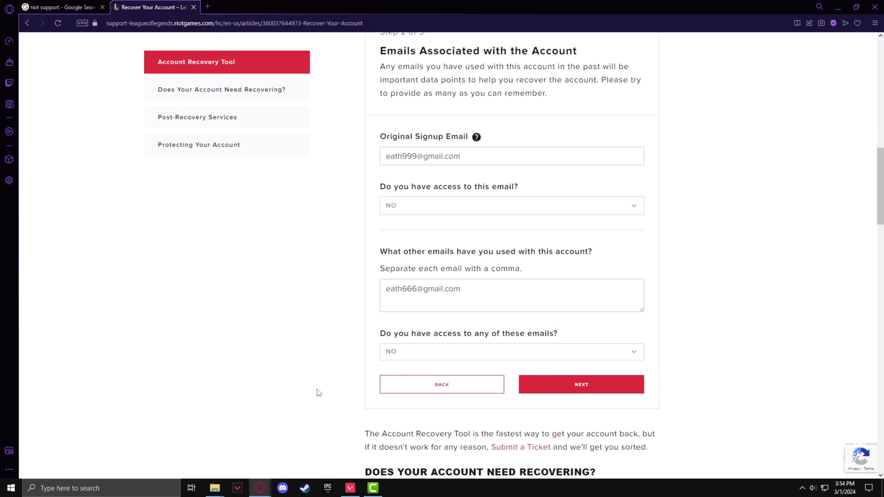
scroll(down, 3)
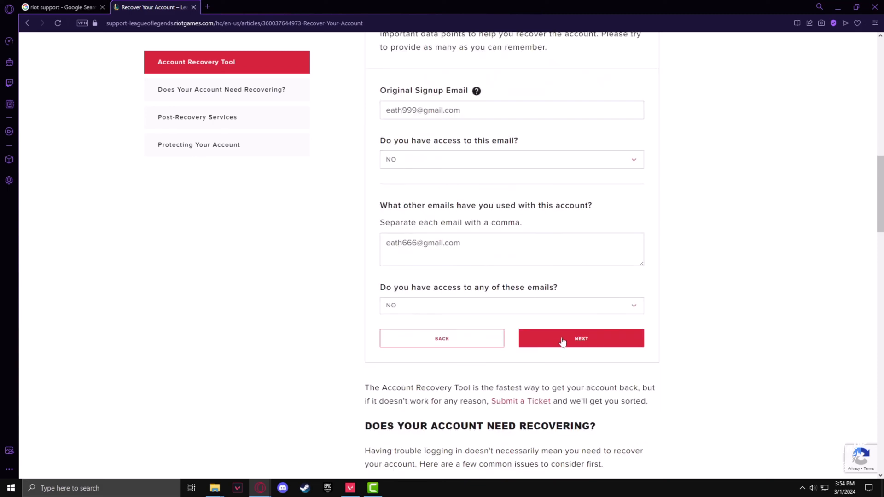
click(581, 338)
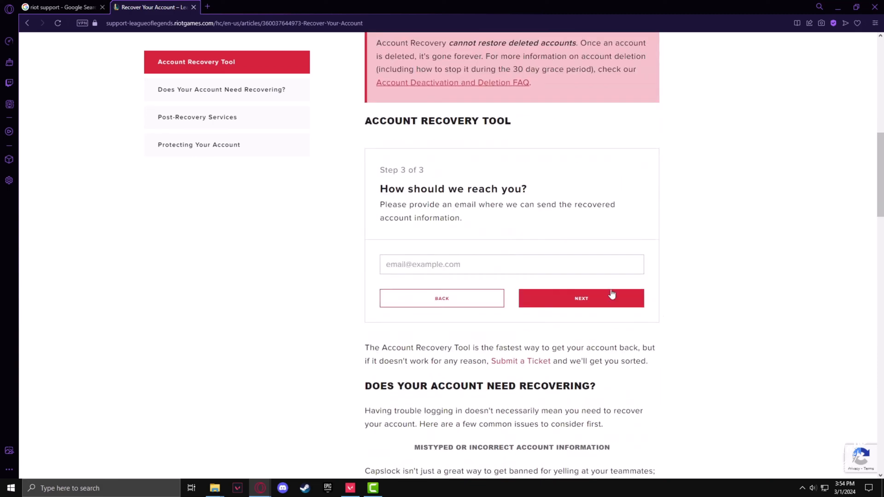
double_click(453, 189)
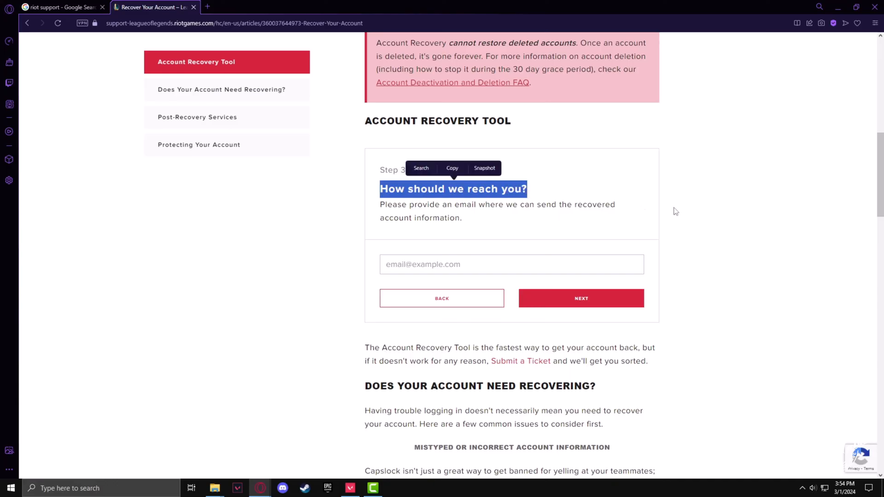
click(410, 264)
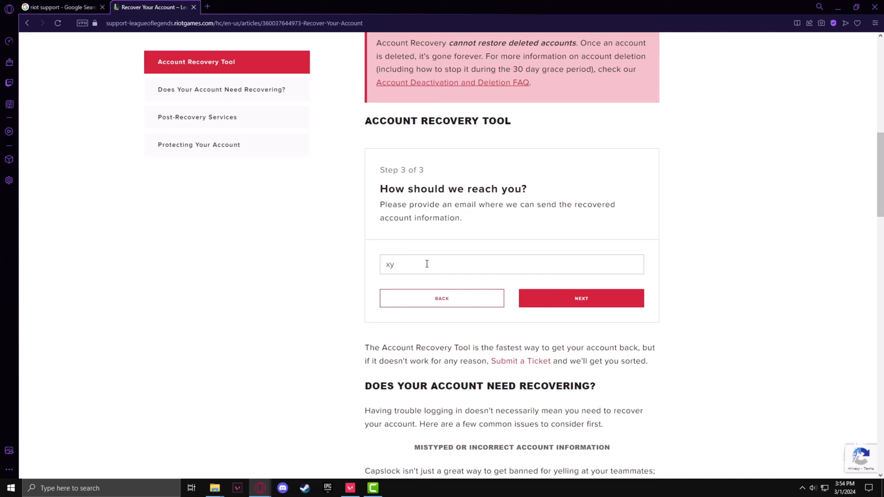
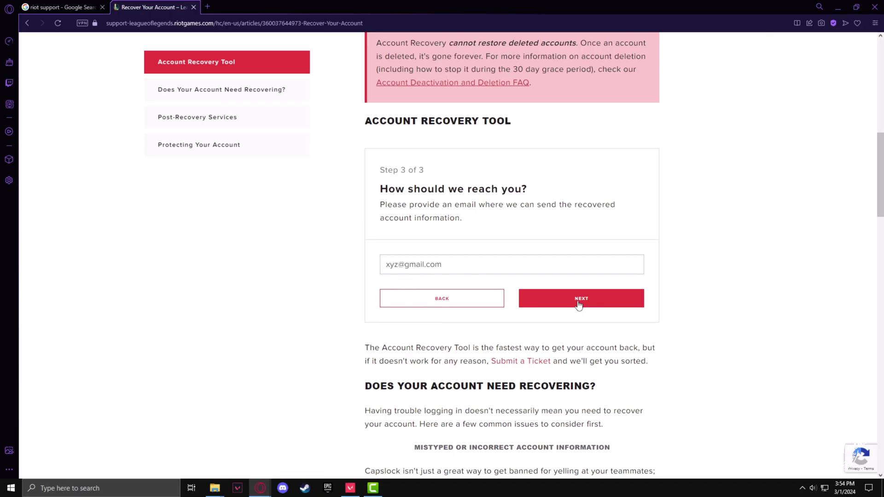
mouse_move(740, 321)
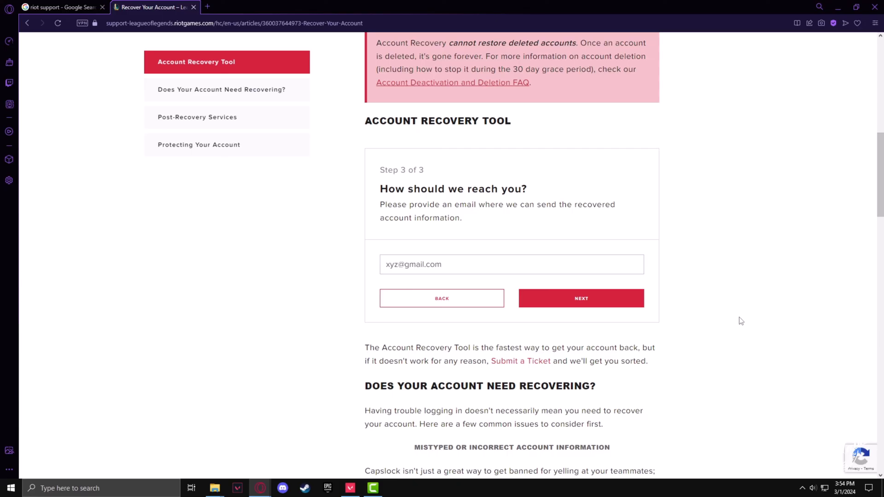
mouse_move(368, 345)
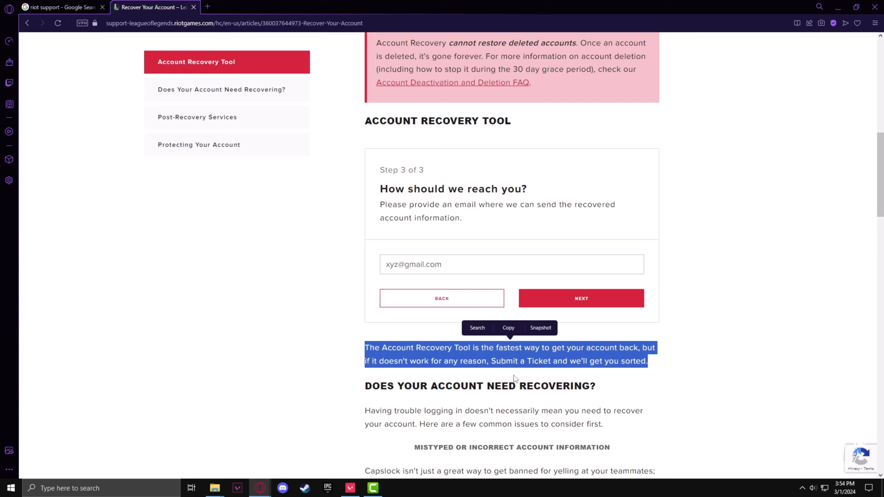
mouse_move(520, 361)
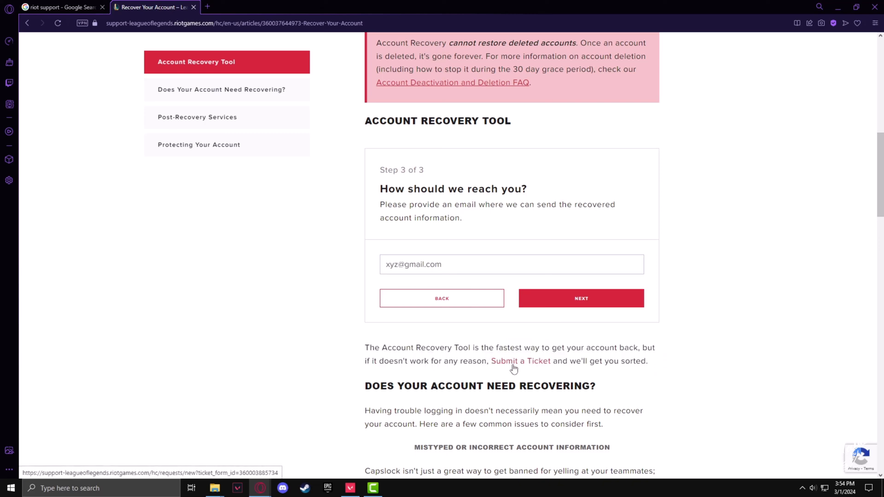